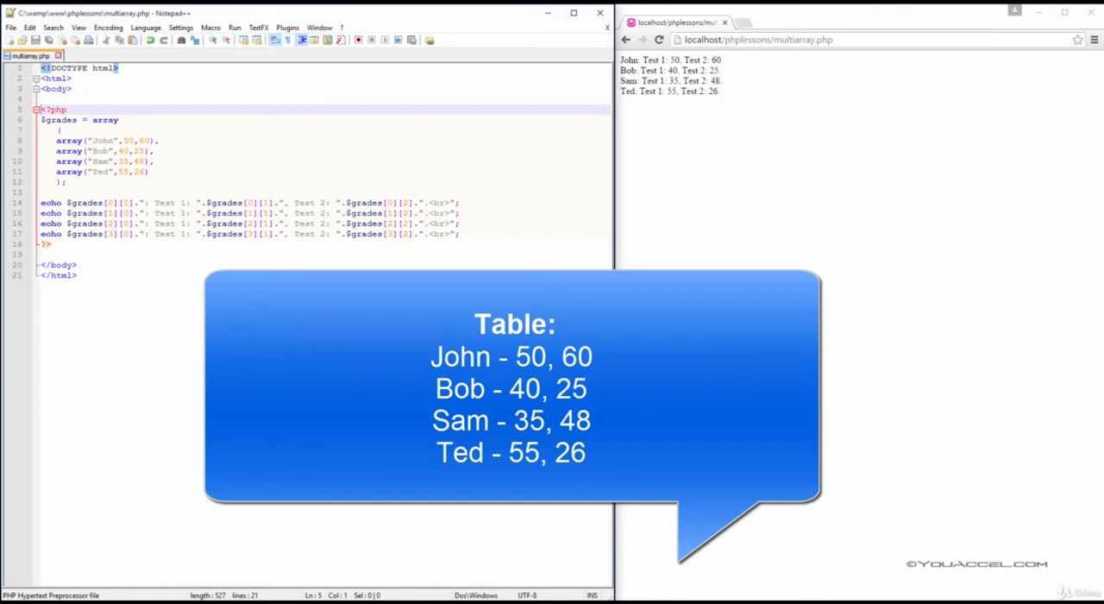
left_click(43, 202)
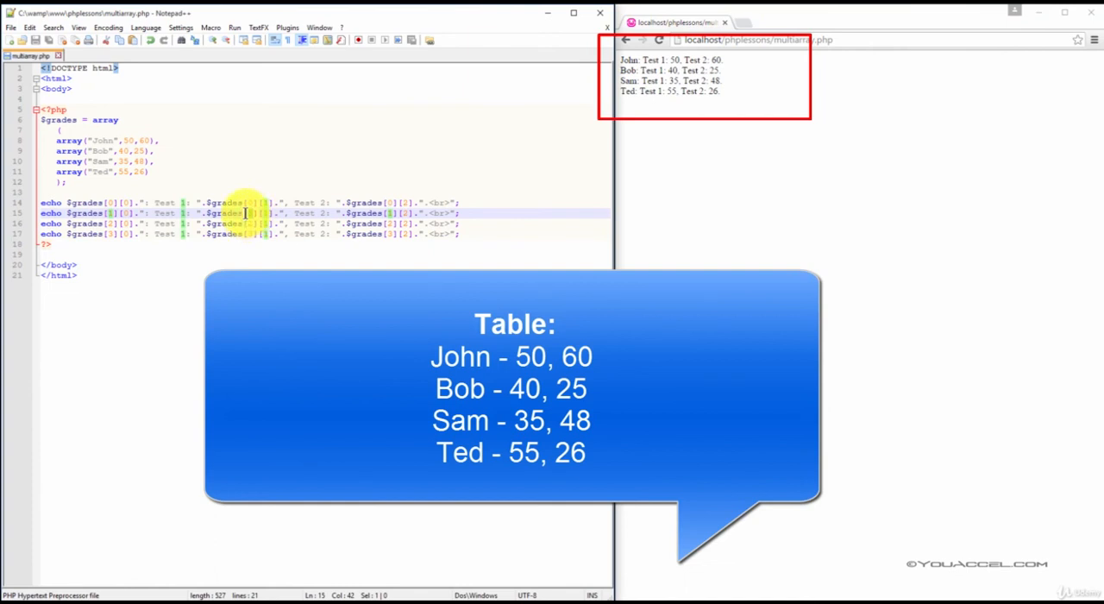
mouse_move(250, 219)
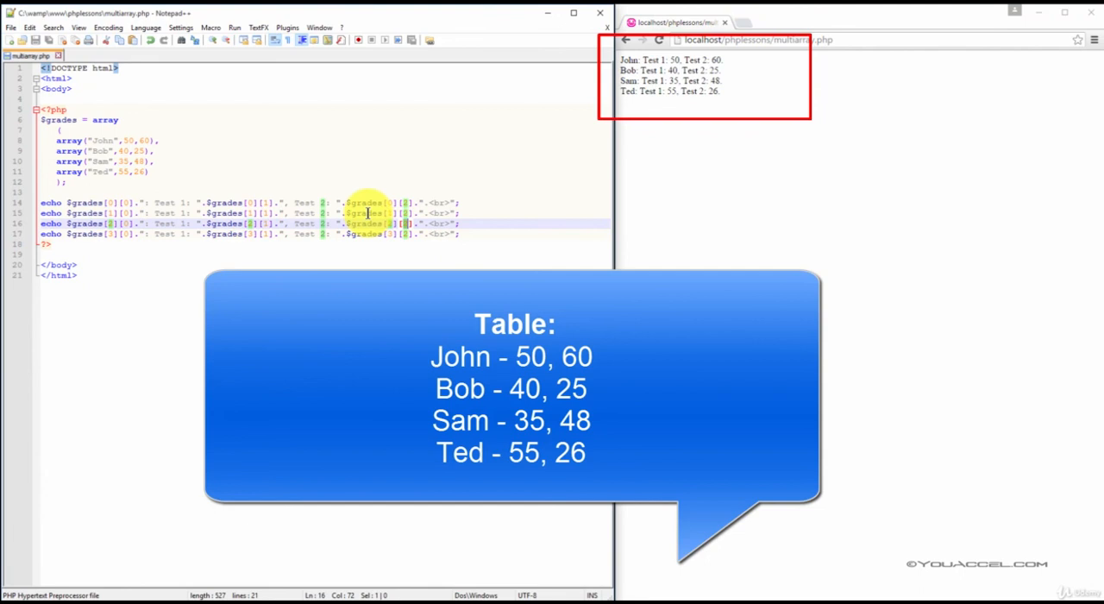
mouse_move(360, 211)
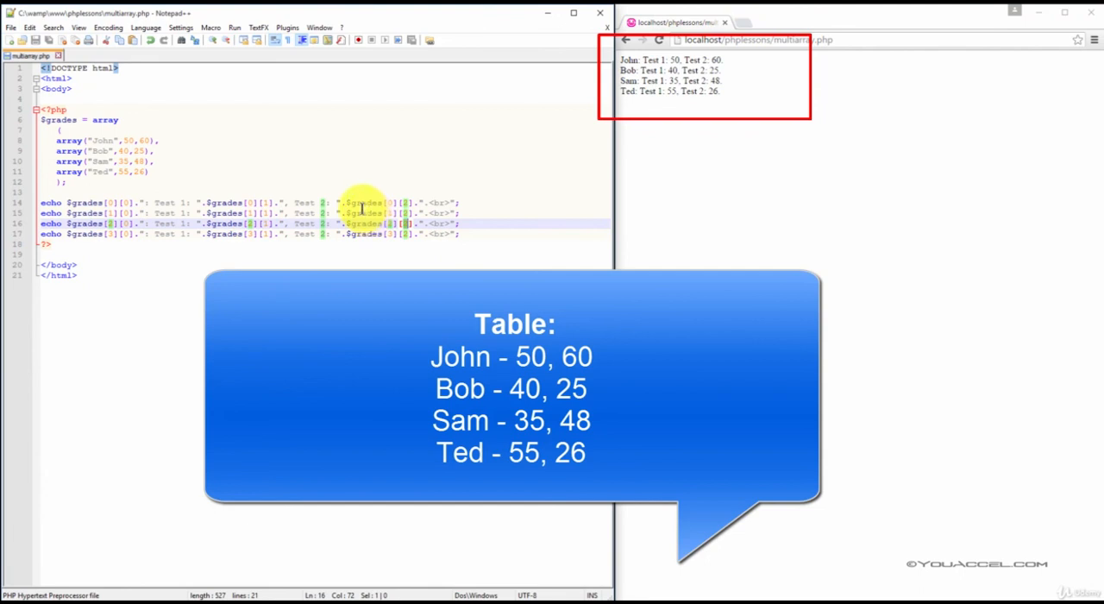